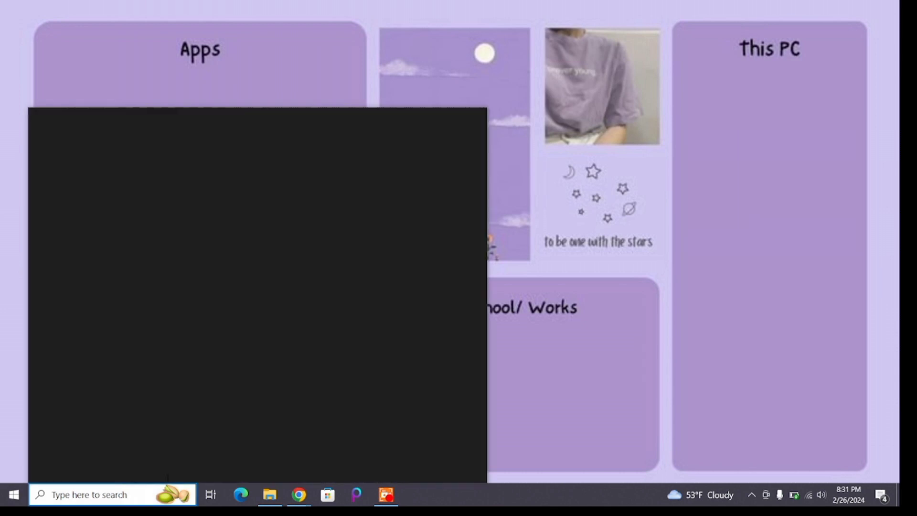
# Search the taskbar for 'micro' and launch Microsoft Store from the results
pyautogui.write('micro')
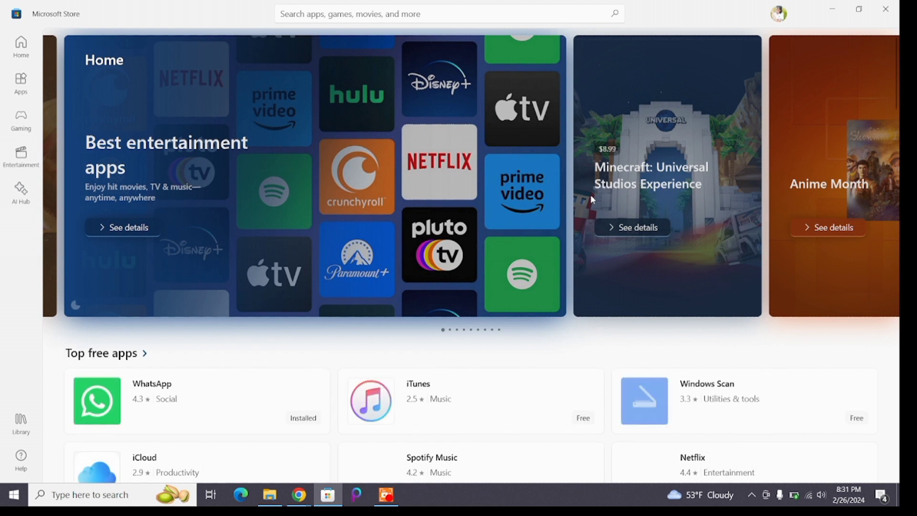
# Search the Store for 'wecha' to reach the WeChat product page
pyautogui.click(449, 14)
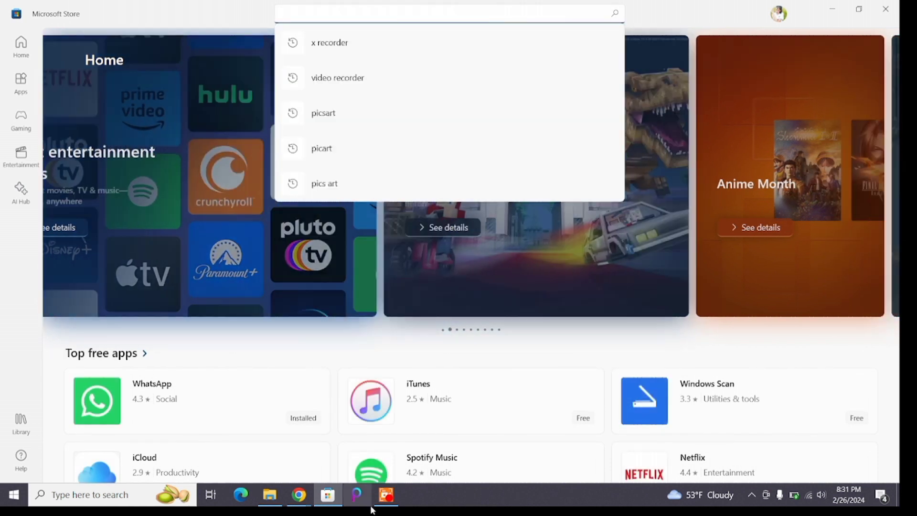
pyautogui.write('wecha')
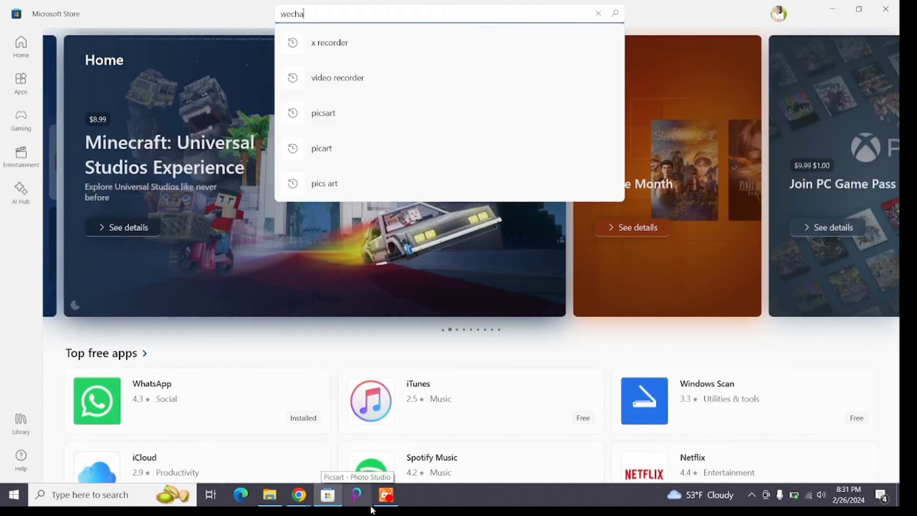
pyautogui.press('enter')
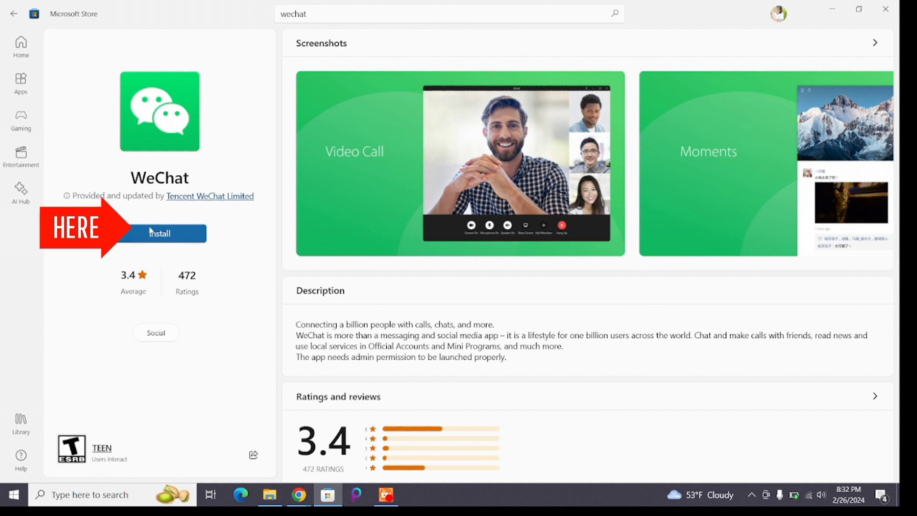
# Start installing WeChat from its product page with the blue Install button
pyautogui.click(159, 233)
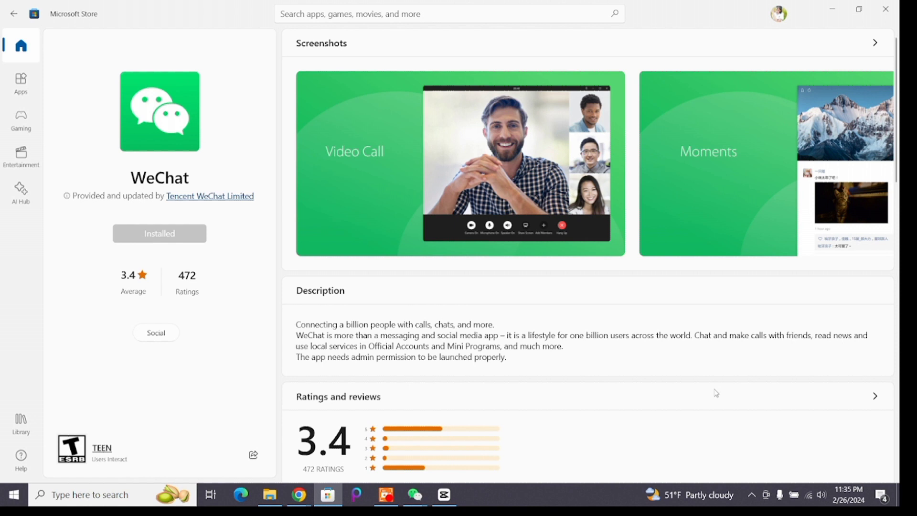
# After the button reads Installed, enter 'wechat' in the Store search bar
pyautogui.write('wechat')
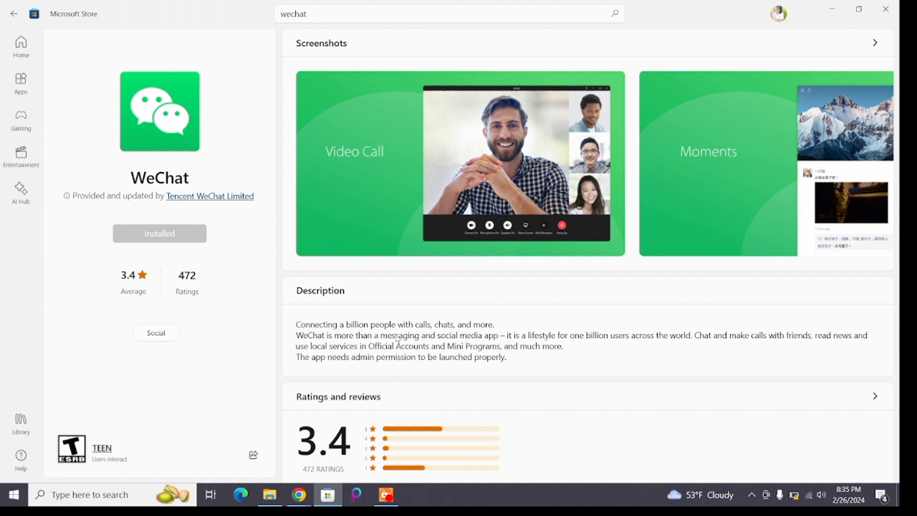